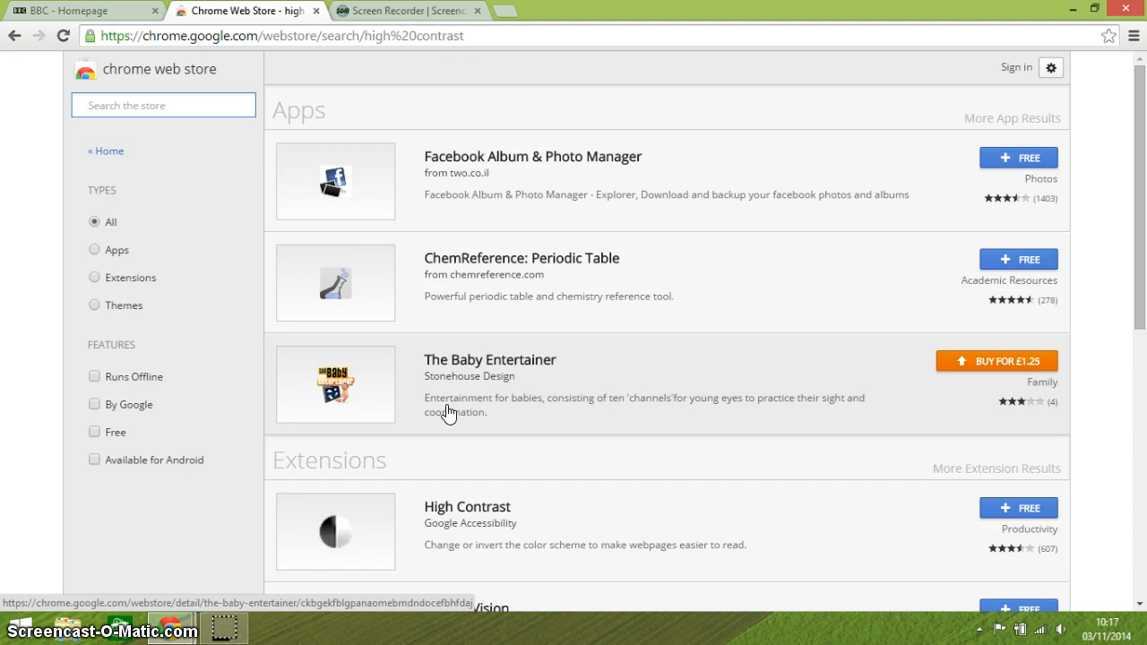
Search the Chrome Web Store for 'high contrast' via the 'hi' suggestion
{"action": "left_click", "coordinate": [163, 104]}
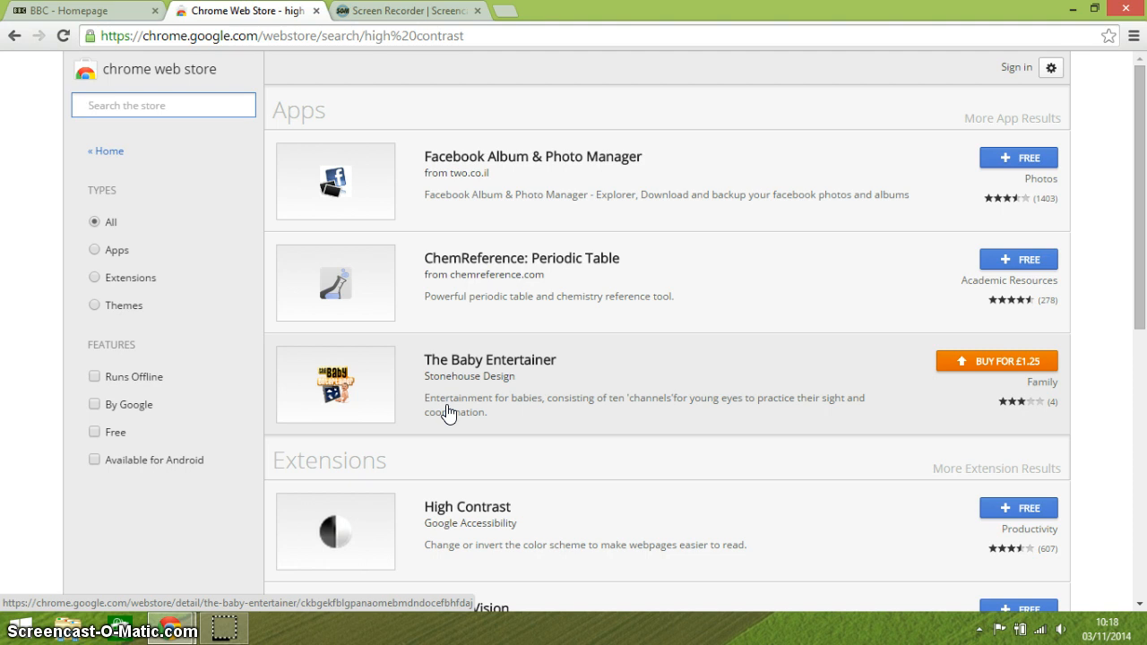
{"action": "left_click", "coordinate": [163, 104]}
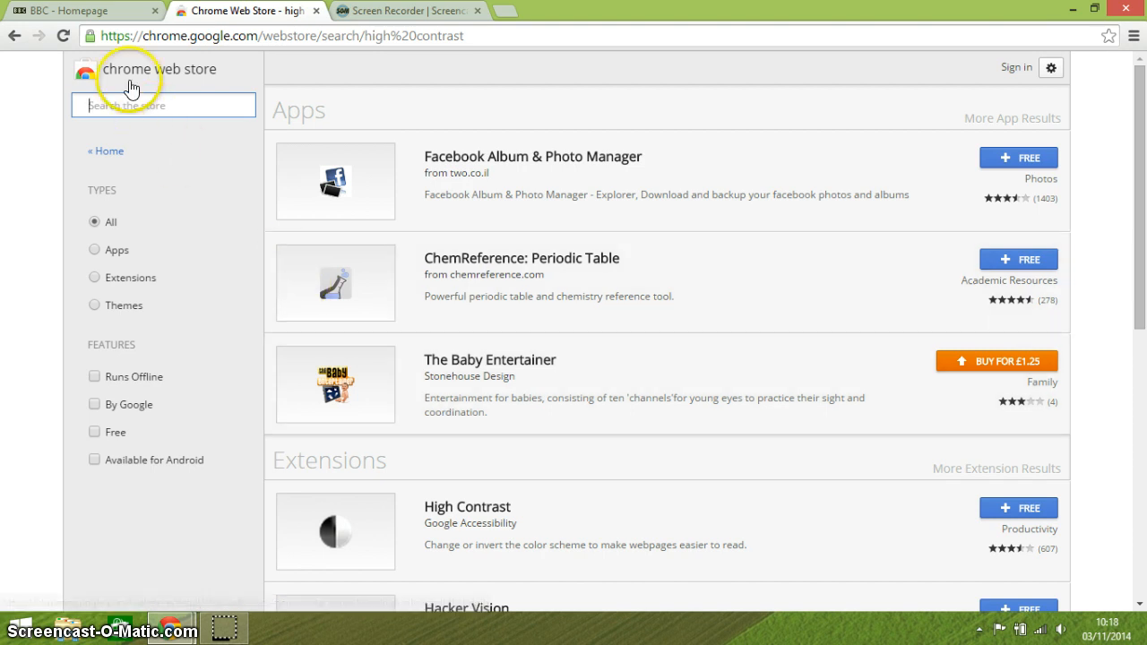
{"action": "mouse_move", "coordinate": [206, 22]}
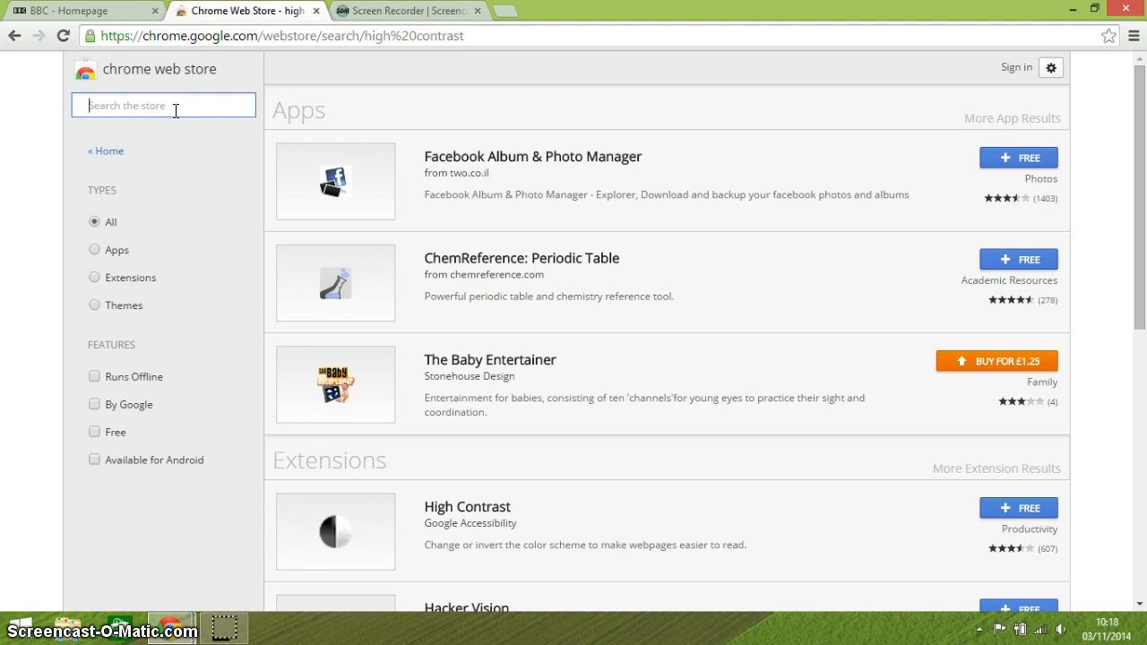
{"action": "type", "text": "high"}
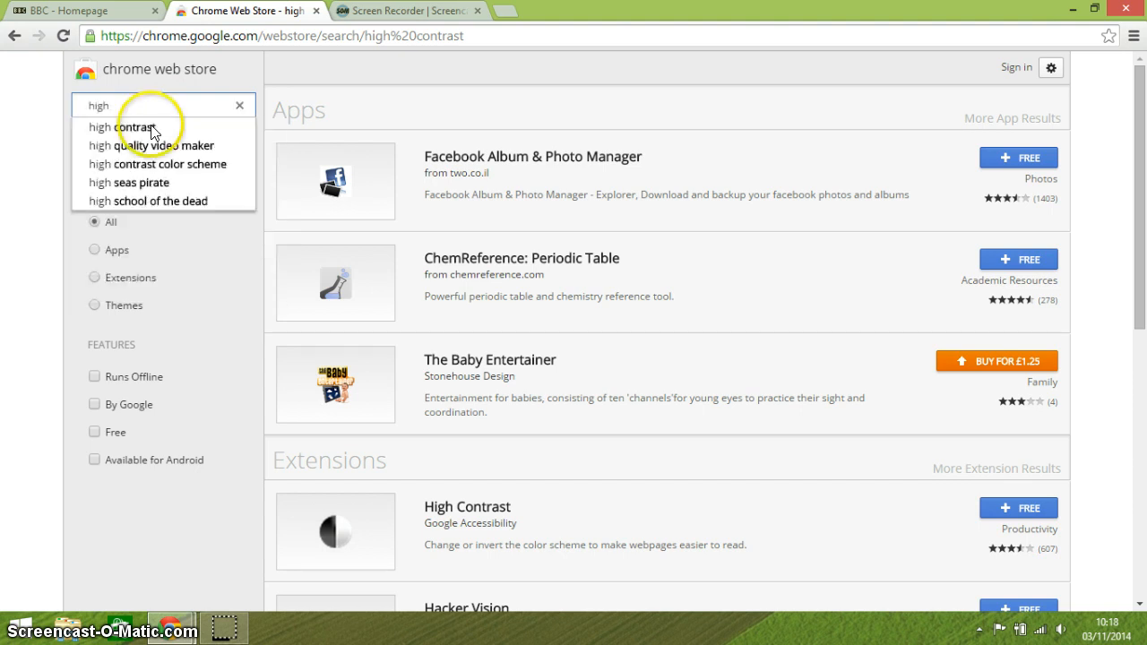
{"action": "left_click", "coordinate": [125, 126]}
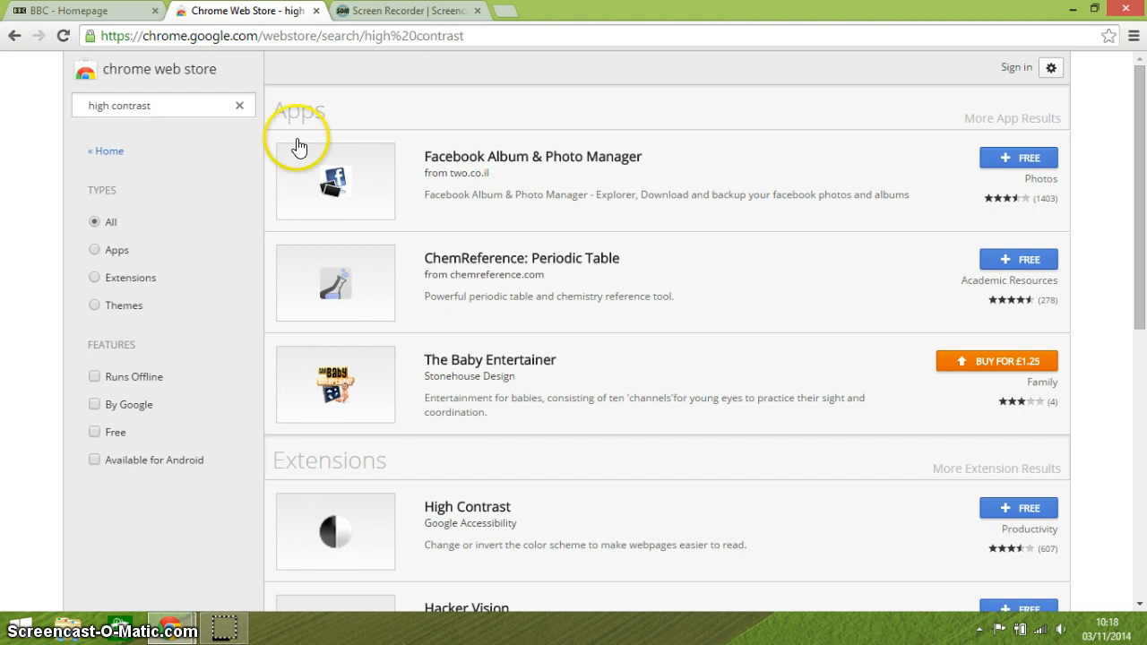
{"action": "mouse_move", "coordinate": [1140, 283]}
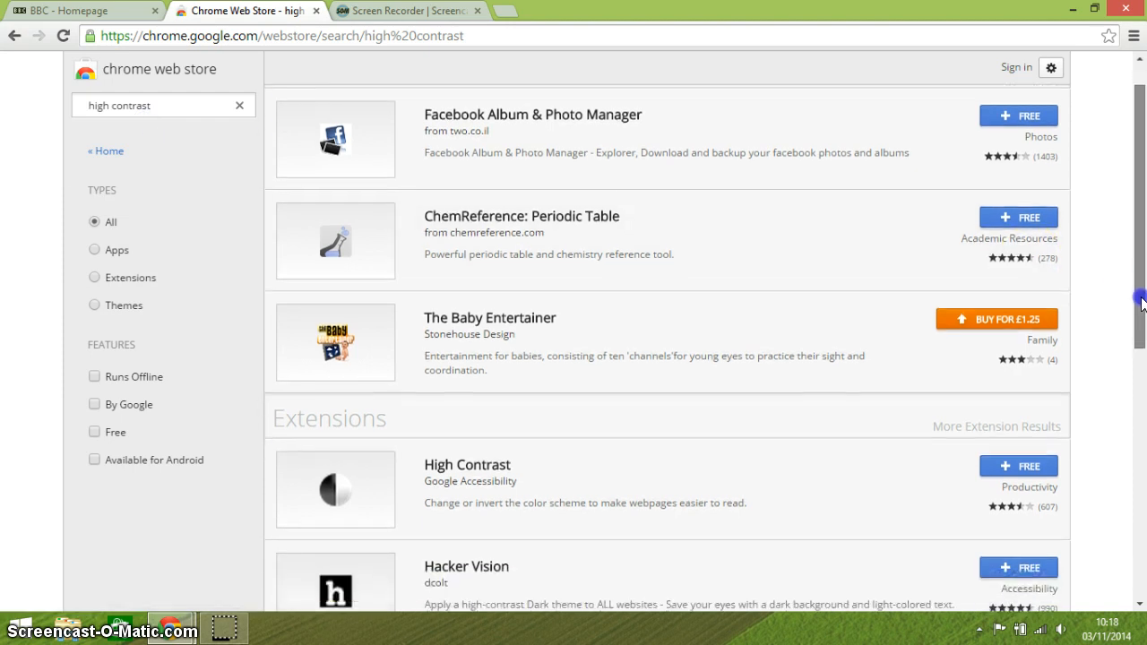
{"action": "scroll", "scroll_direction": "down", "scroll_amount": 3}
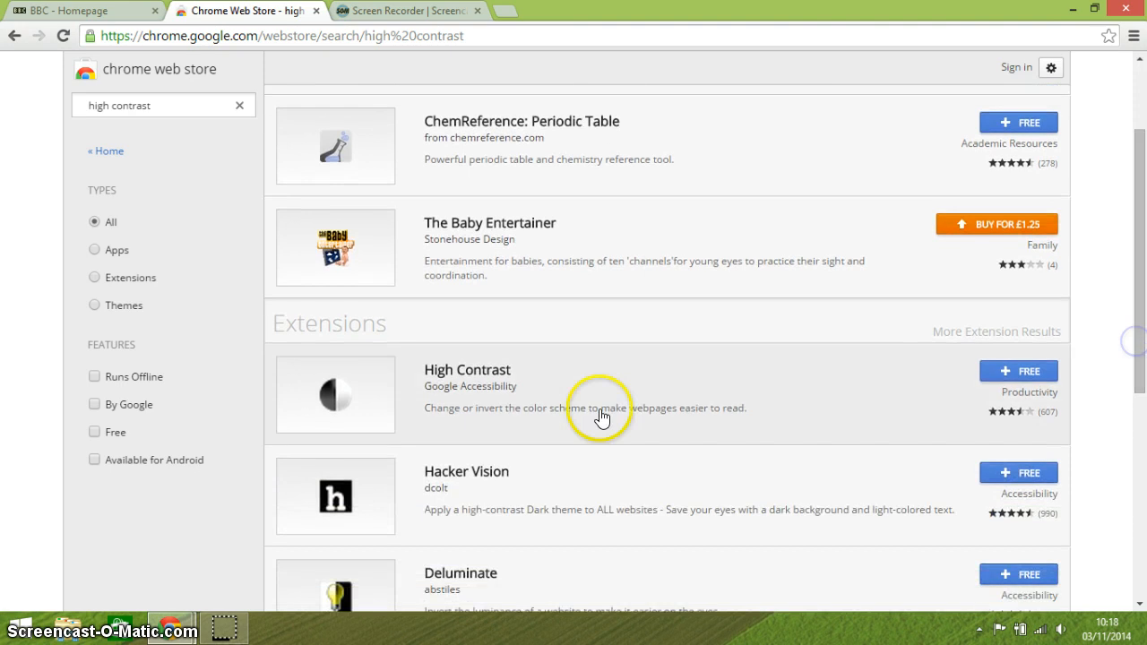
{"action": "mouse_move", "coordinate": [423, 414]}
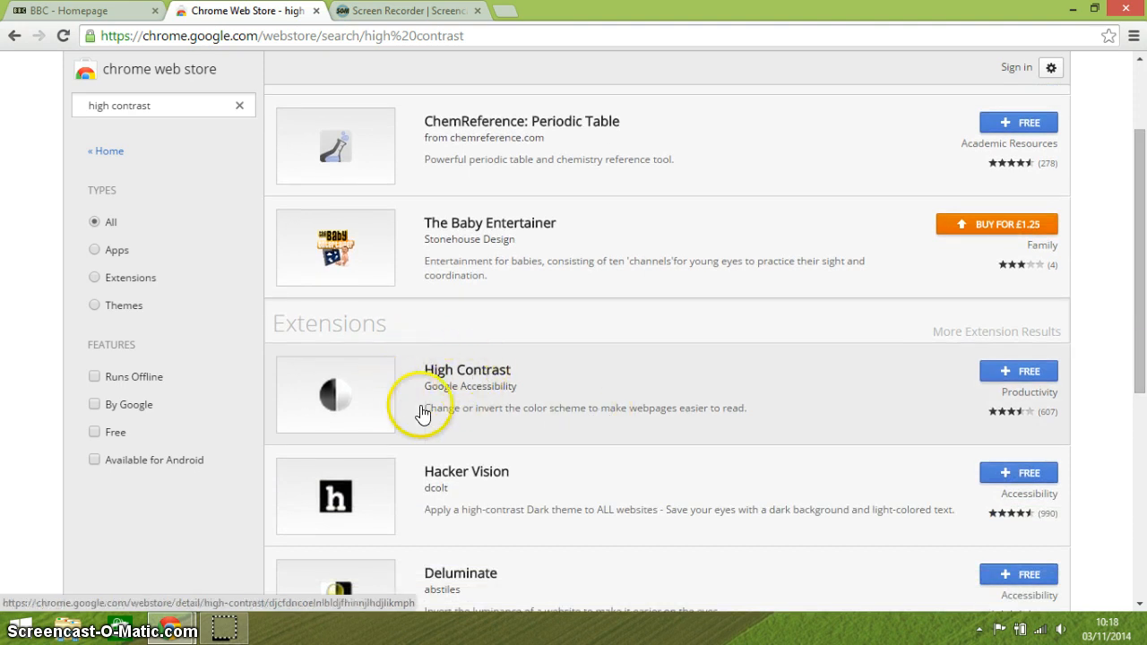
{"action": "mouse_move", "coordinate": [401, 502]}
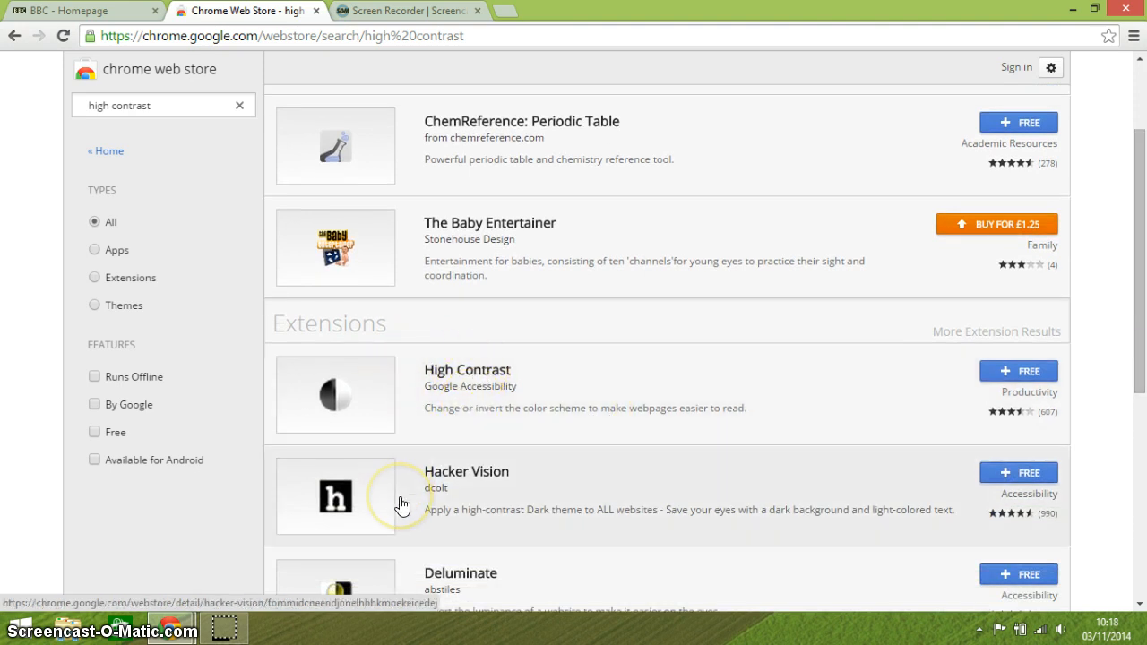
{"action": "mouse_move", "coordinate": [390, 470]}
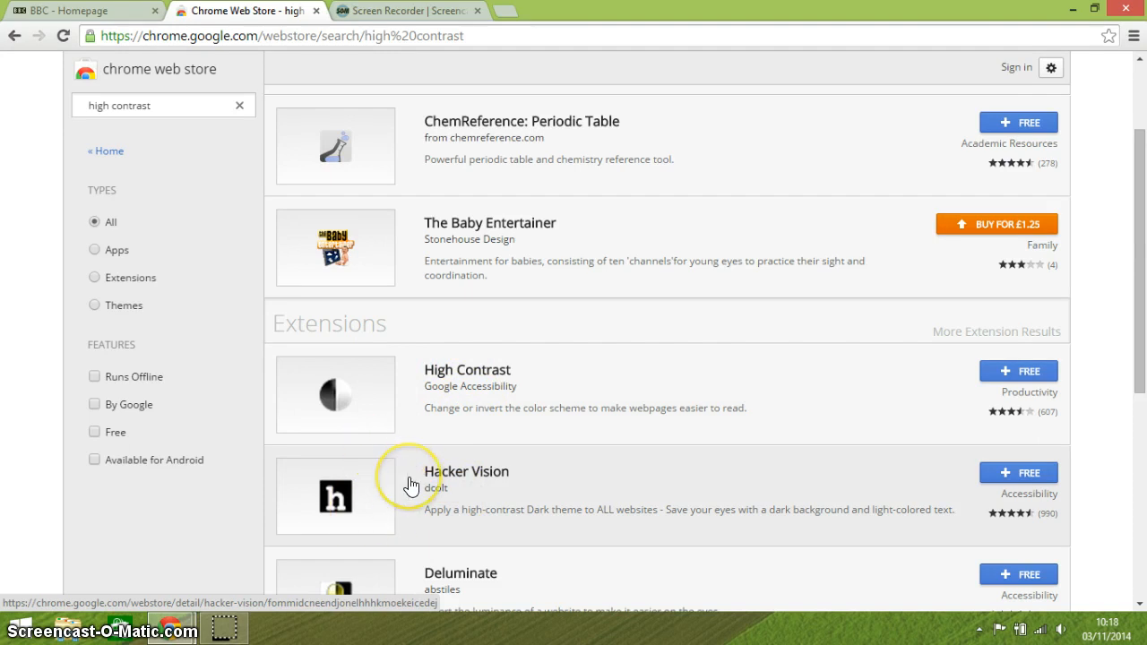
{"action": "mouse_move", "coordinate": [592, 444]}
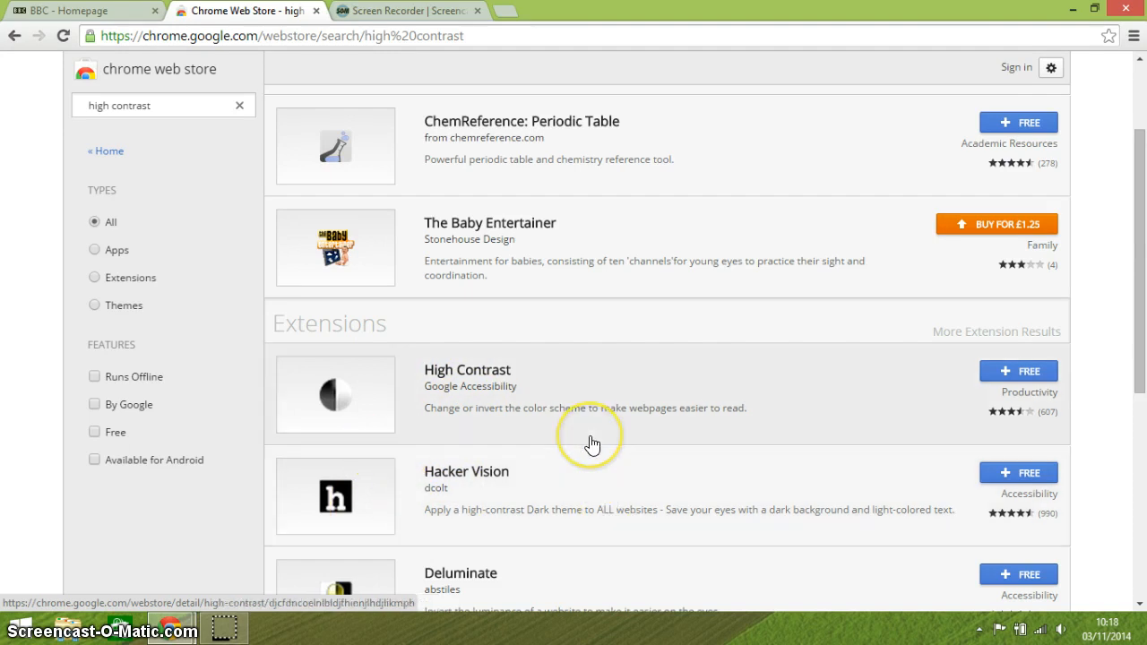
{"action": "mouse_move", "coordinate": [592, 445]}
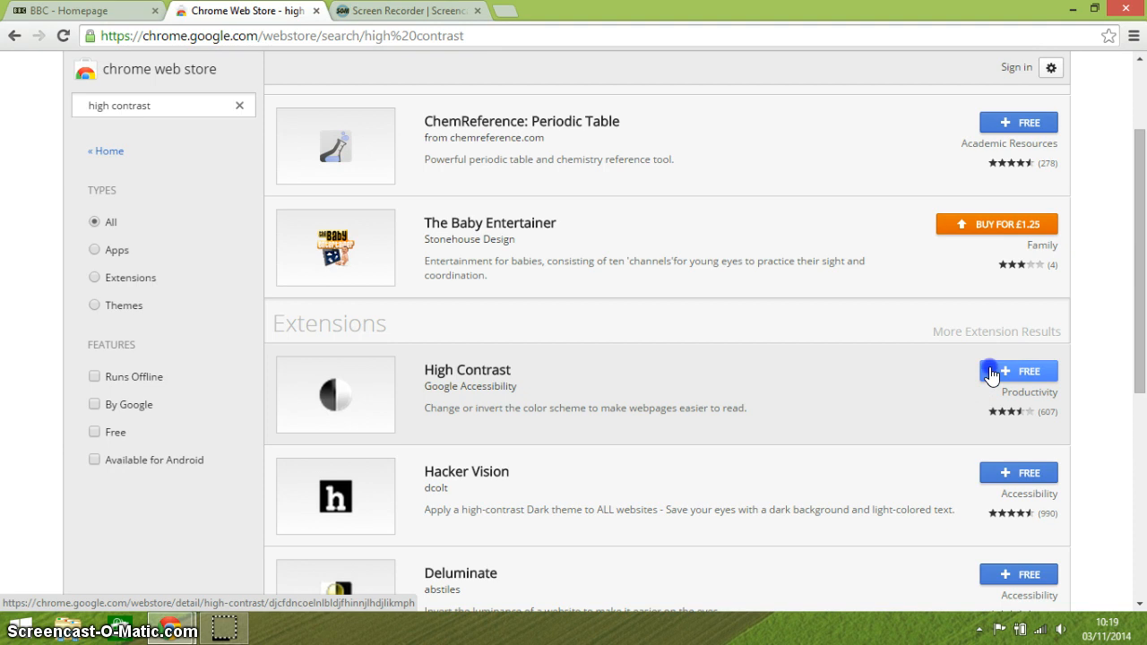
Install Google Accessibility's High Contrast extension and confirm adding it to Chrome
{"action": "left_click", "coordinate": [1018, 371]}
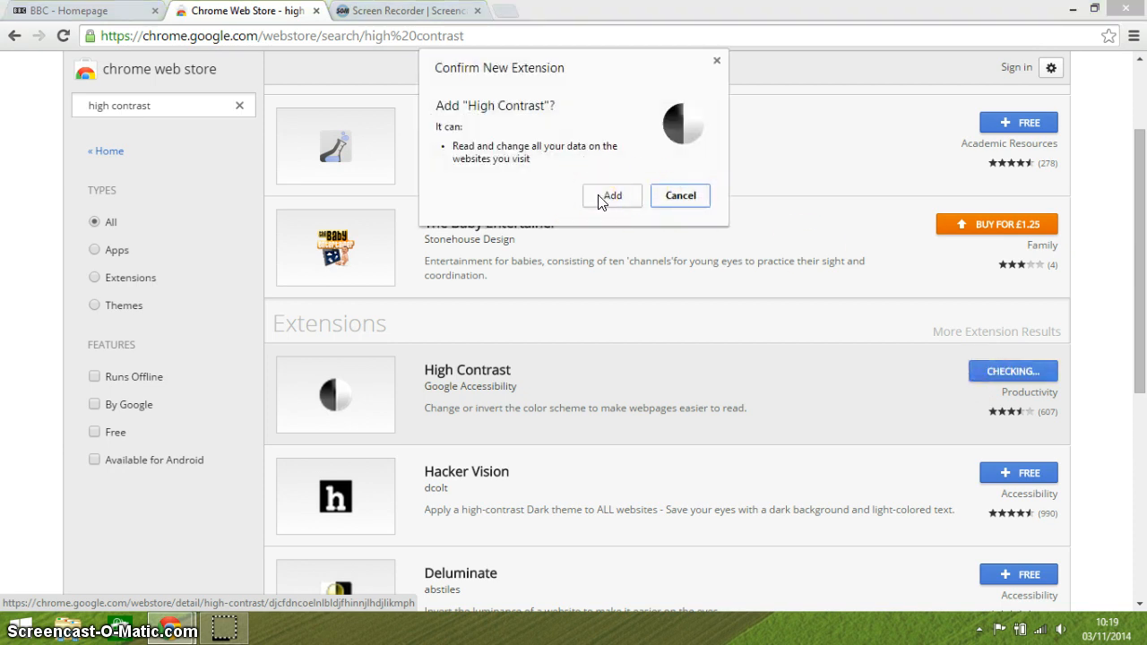
{"action": "left_click", "coordinate": [613, 195]}
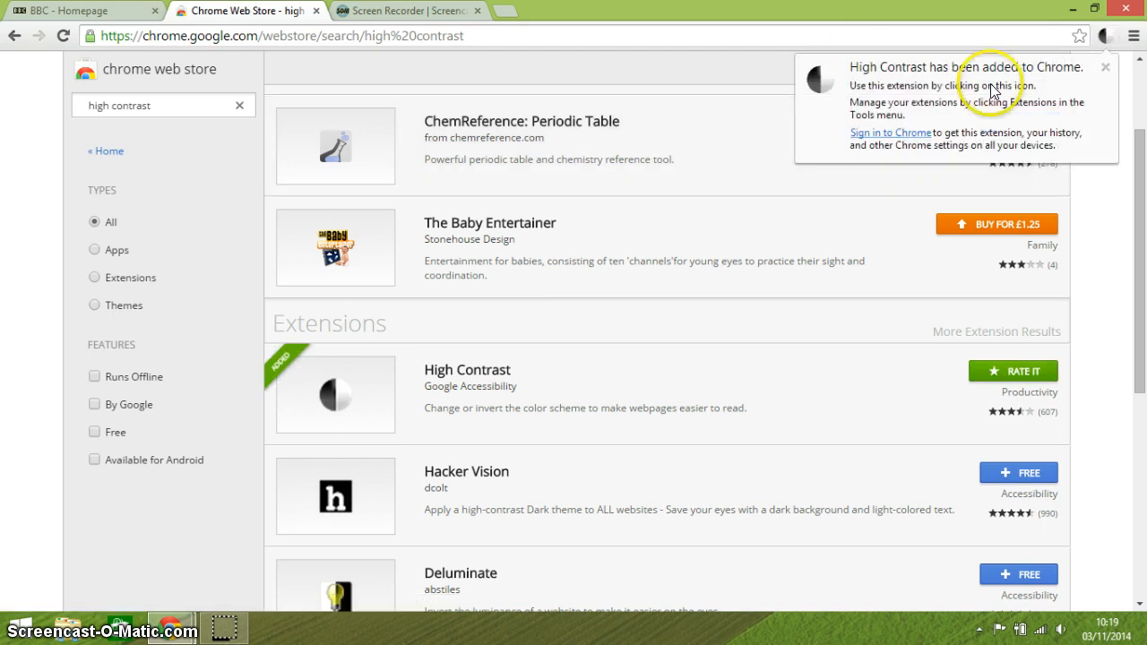
{"action": "mouse_move", "coordinate": [1107, 43]}
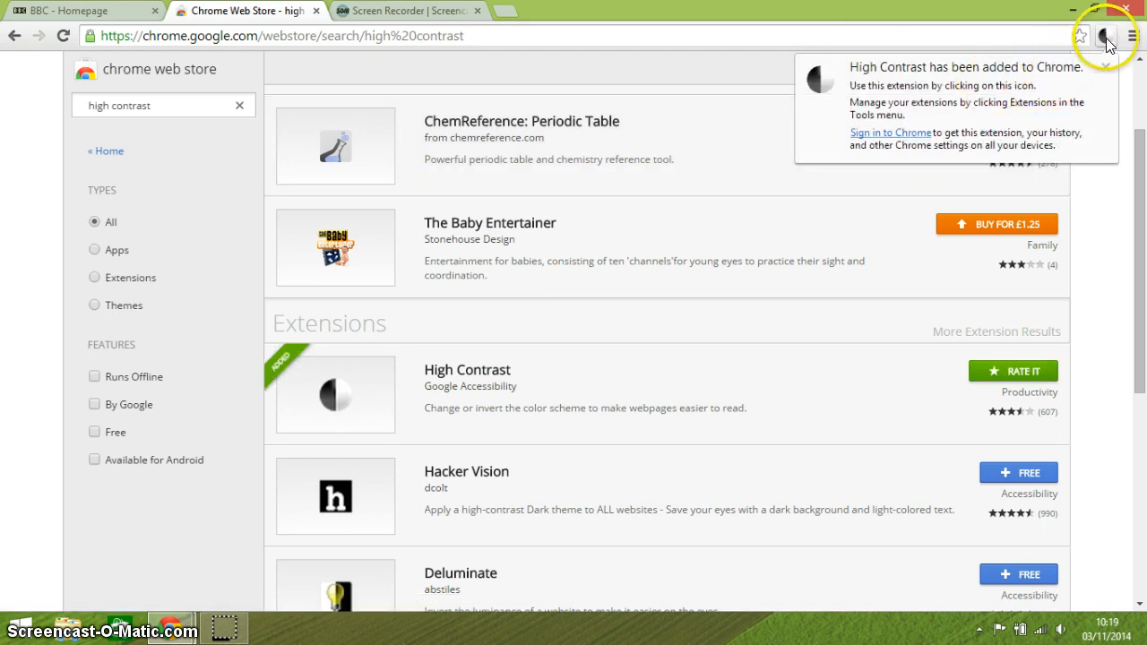
{"action": "mouse_move", "coordinate": [1108, 41]}
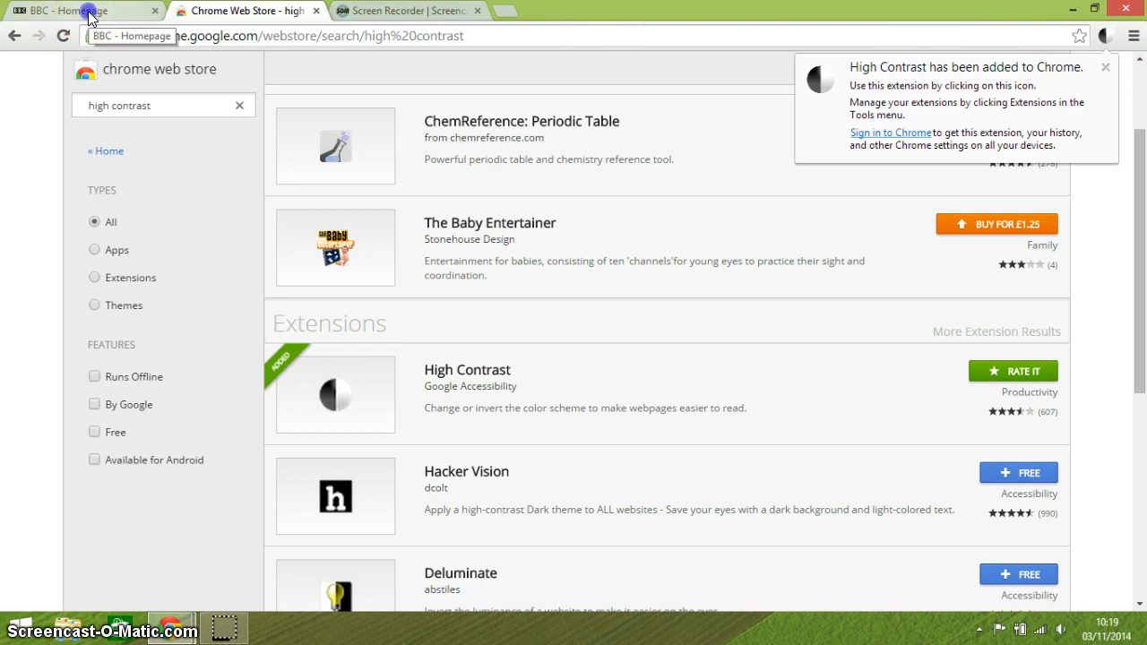
On the BBC homepage, set the High Contrast extension's colour scheme to Normal
{"action": "left_click", "coordinate": [80, 11]}
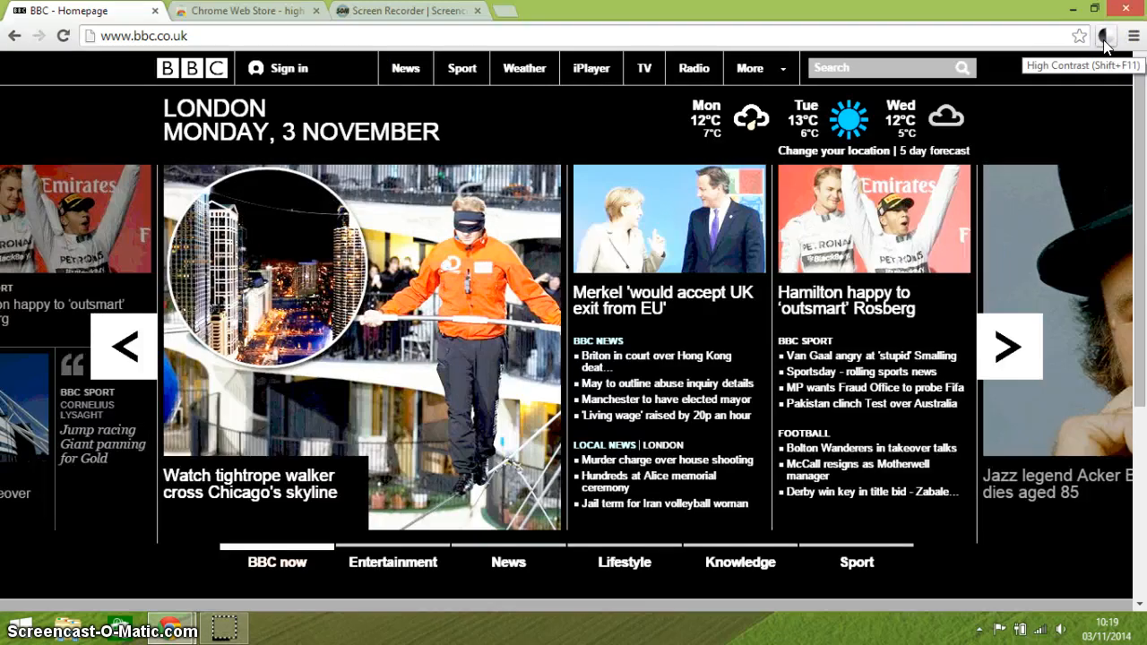
{"action": "left_click", "coordinate": [1107, 35]}
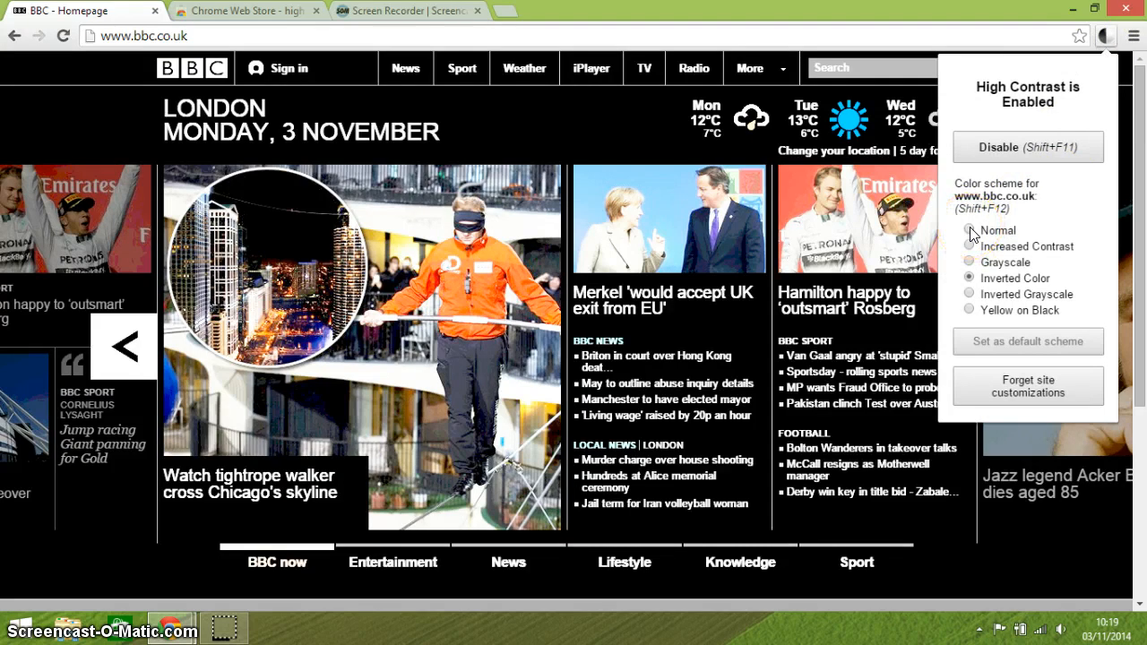
{"action": "left_click", "coordinate": [967, 229]}
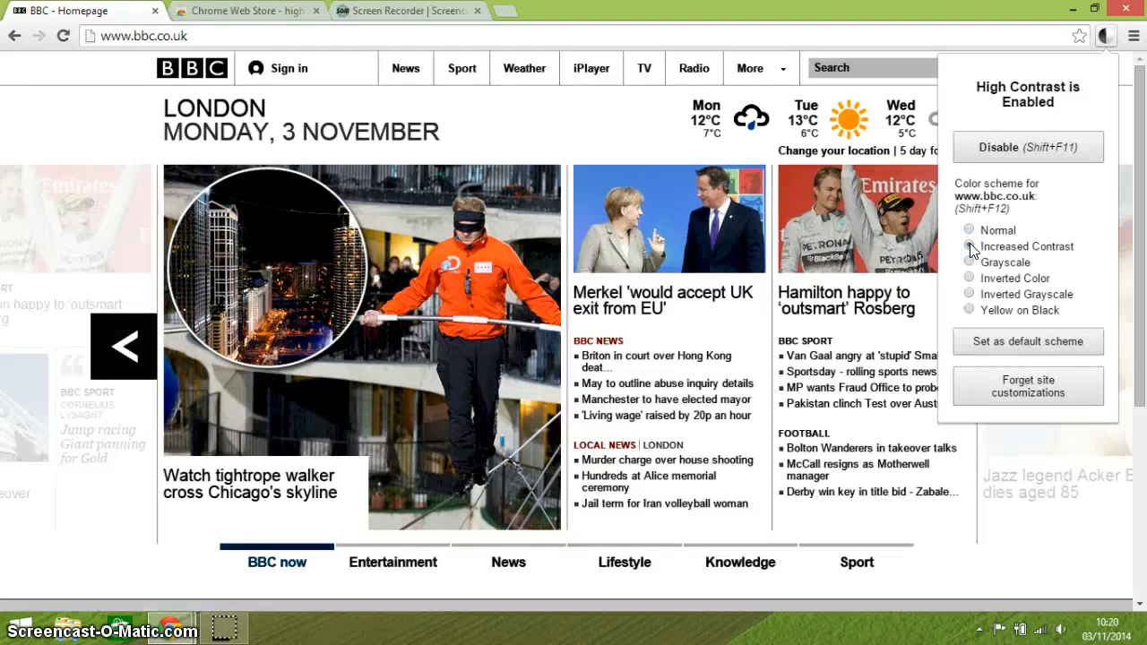
Cycle the BBC page through Increased Contrast and Grayscale, ending on Inverted Color
{"action": "left_click", "coordinate": [968, 247]}
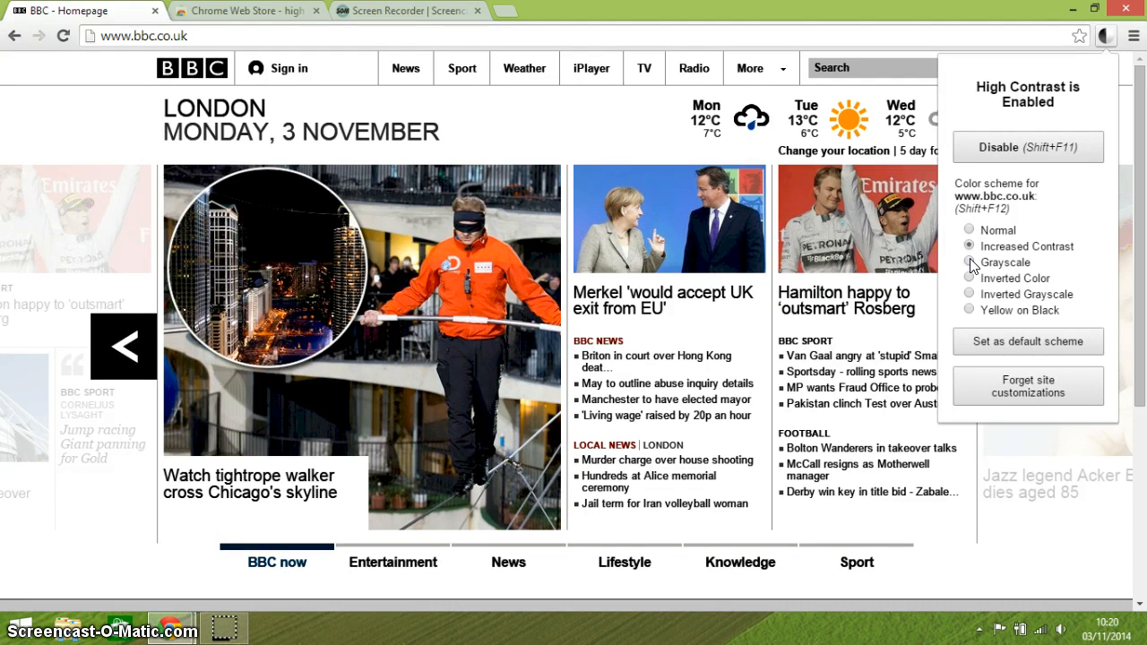
{"action": "left_click", "coordinate": [968, 261]}
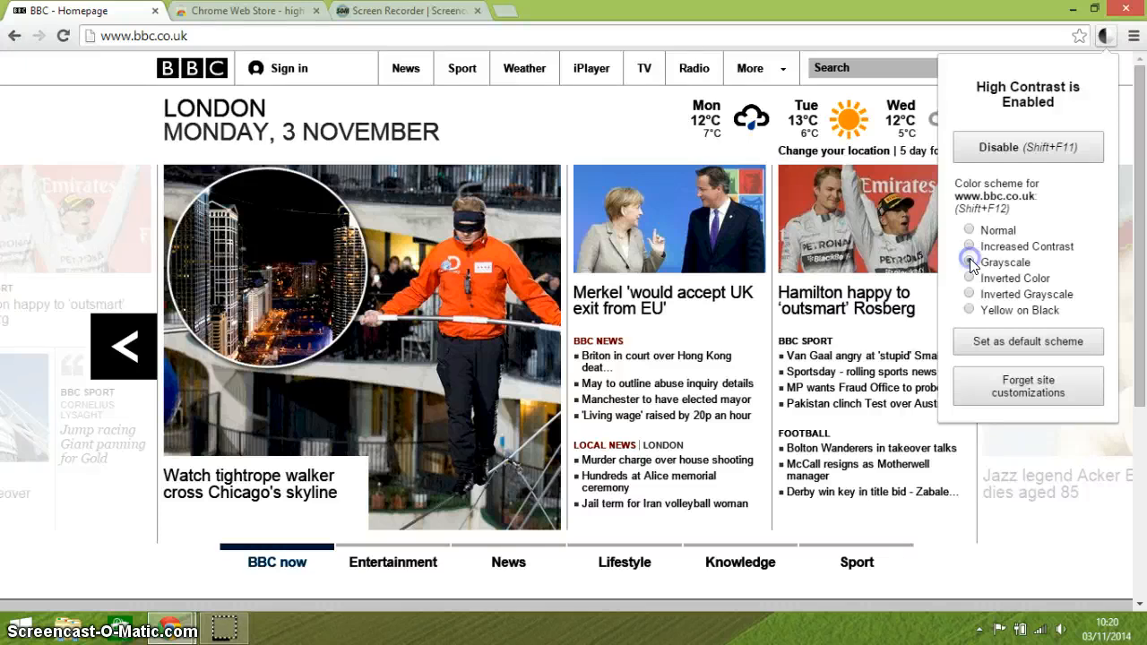
{"action": "left_click", "coordinate": [968, 262]}
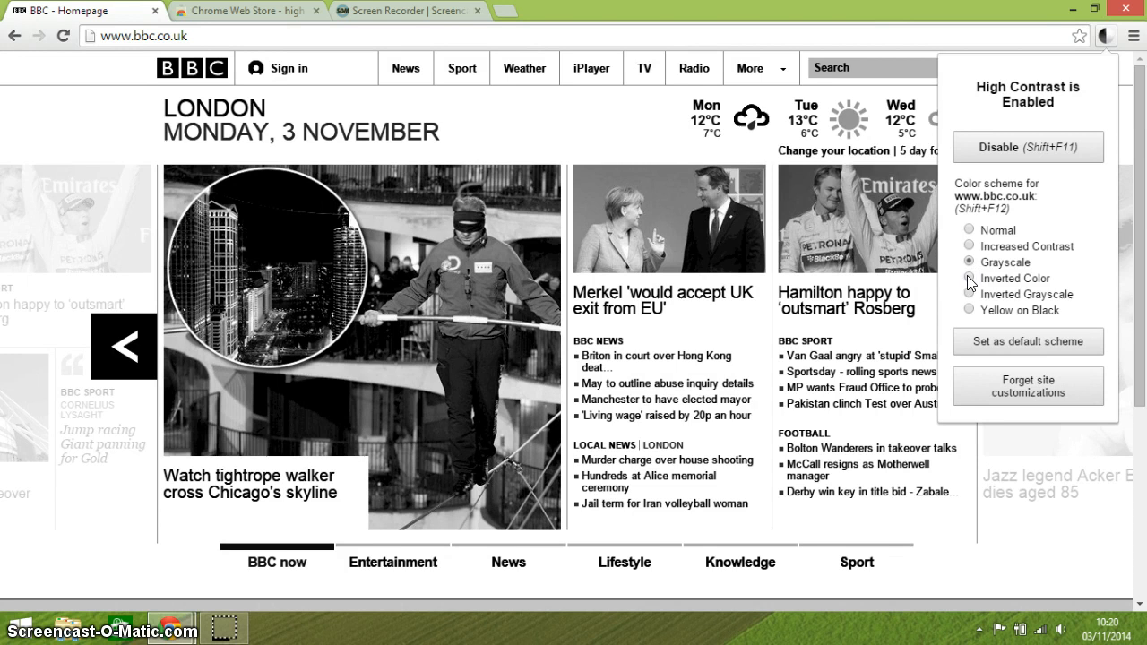
{"action": "left_click", "coordinate": [967, 279]}
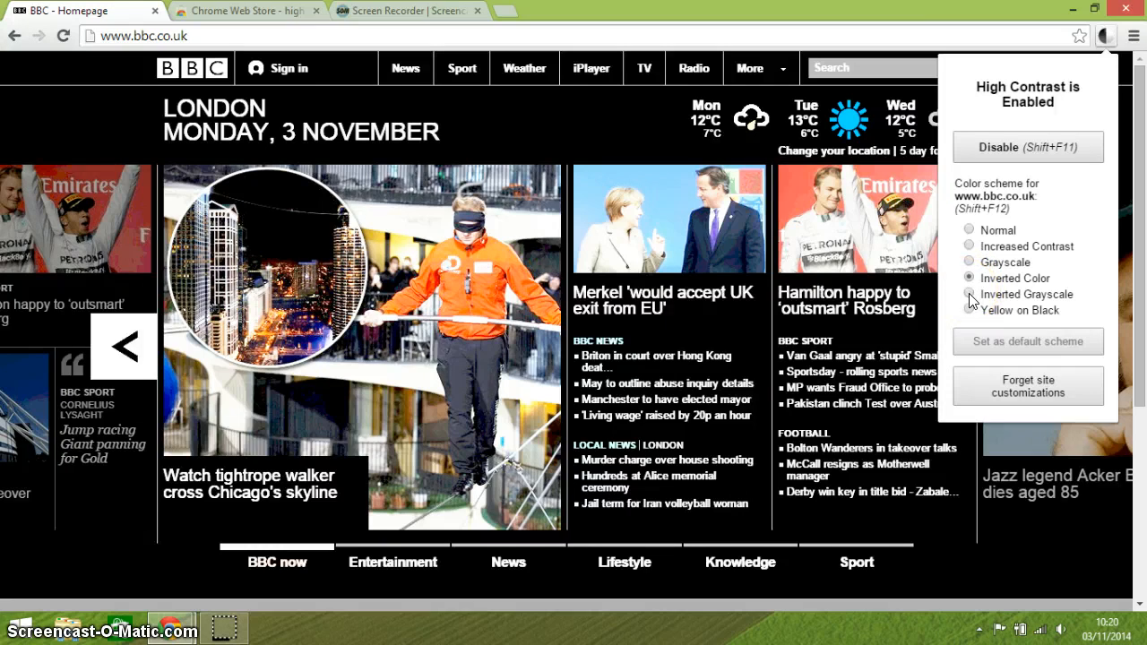
Try Inverted Grayscale, then show the BBC page in Yellow on Black and make it the default scheme
{"action": "left_click", "coordinate": [968, 294]}
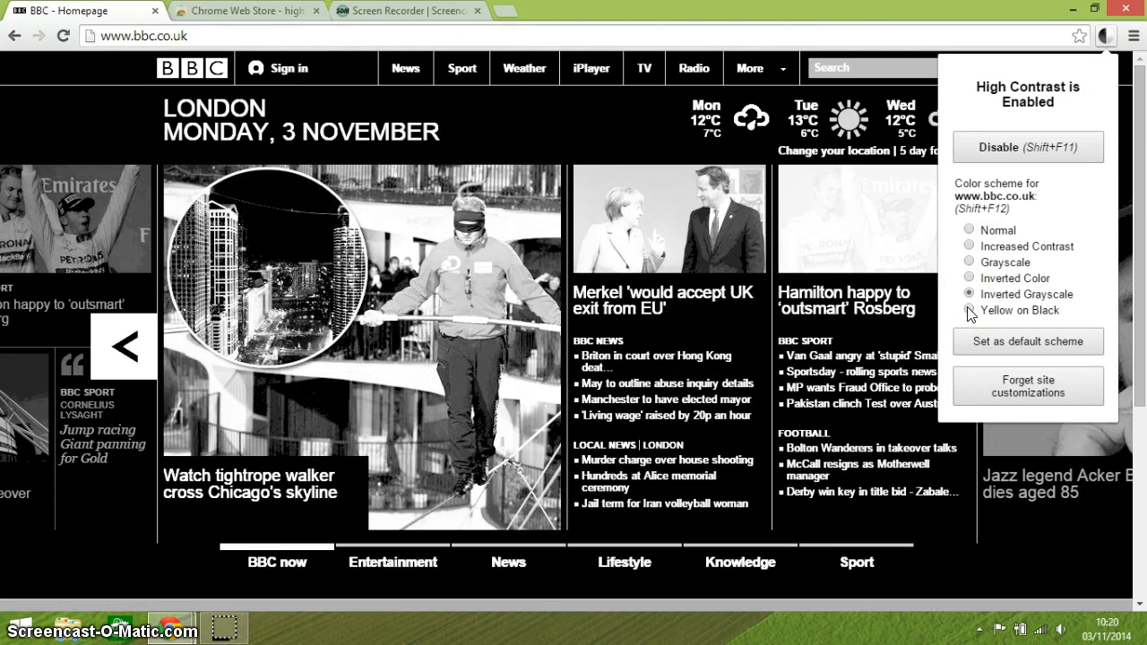
{"action": "left_click", "coordinate": [968, 310]}
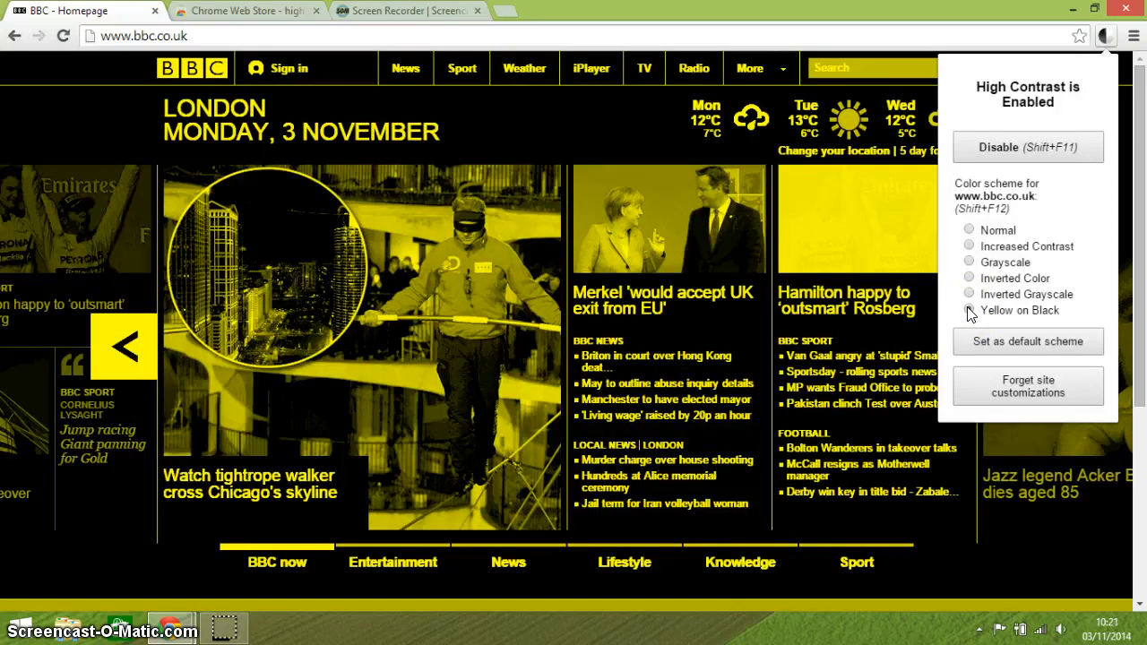
{"action": "left_click", "coordinate": [968, 310]}
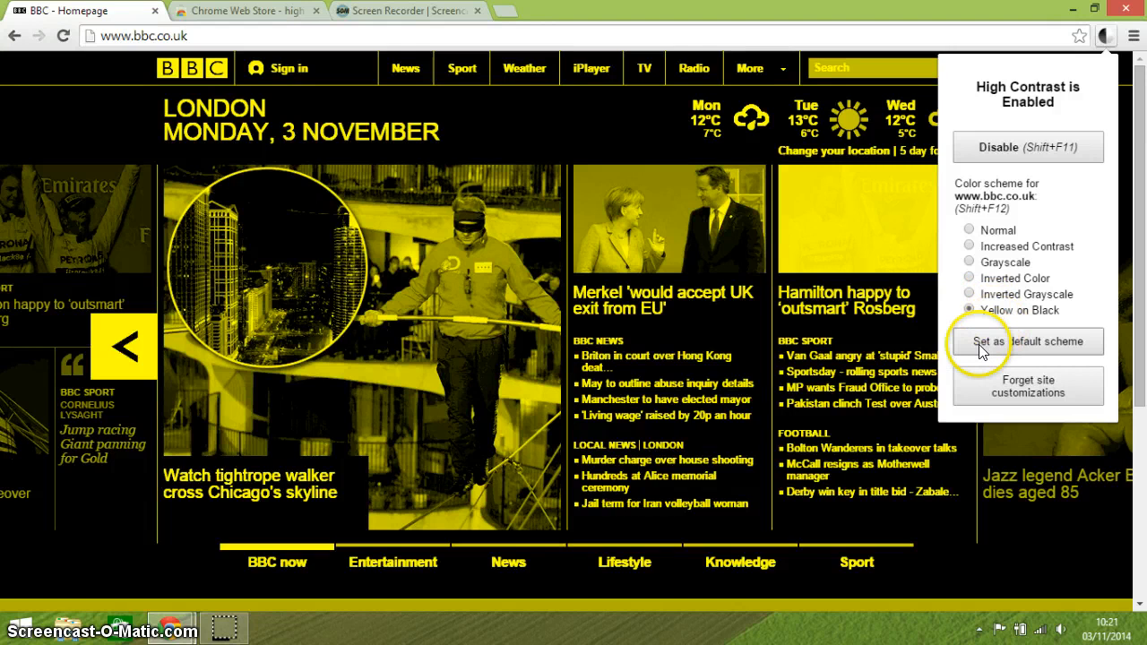